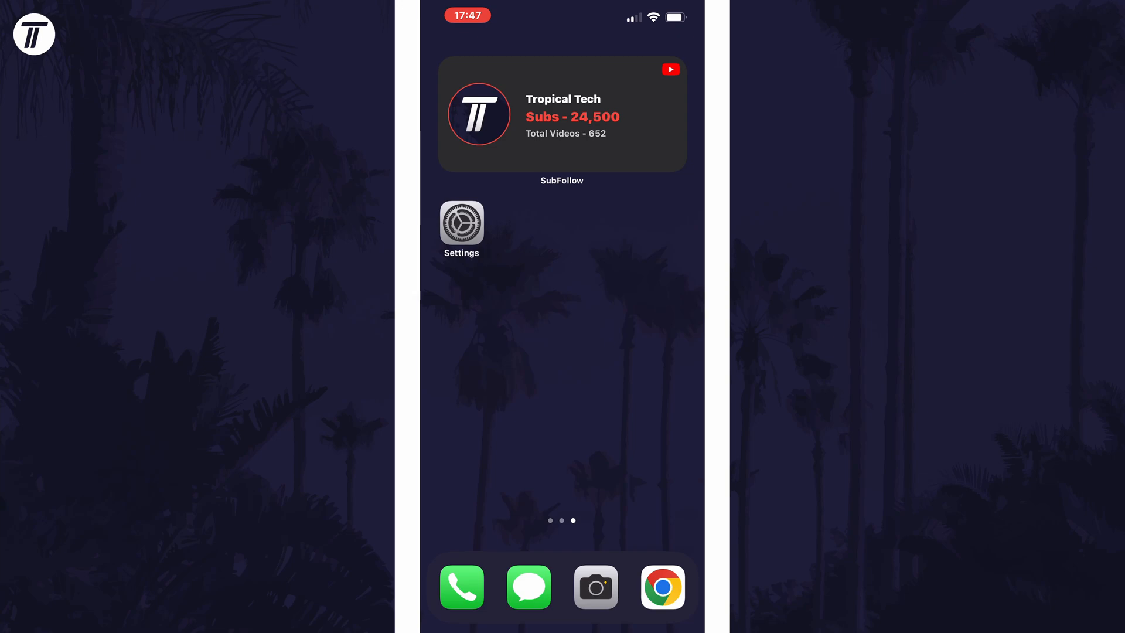
Go from the home screen into Settings and its Wi-Fi page listing the connected and nearby networks.
click(461, 223)
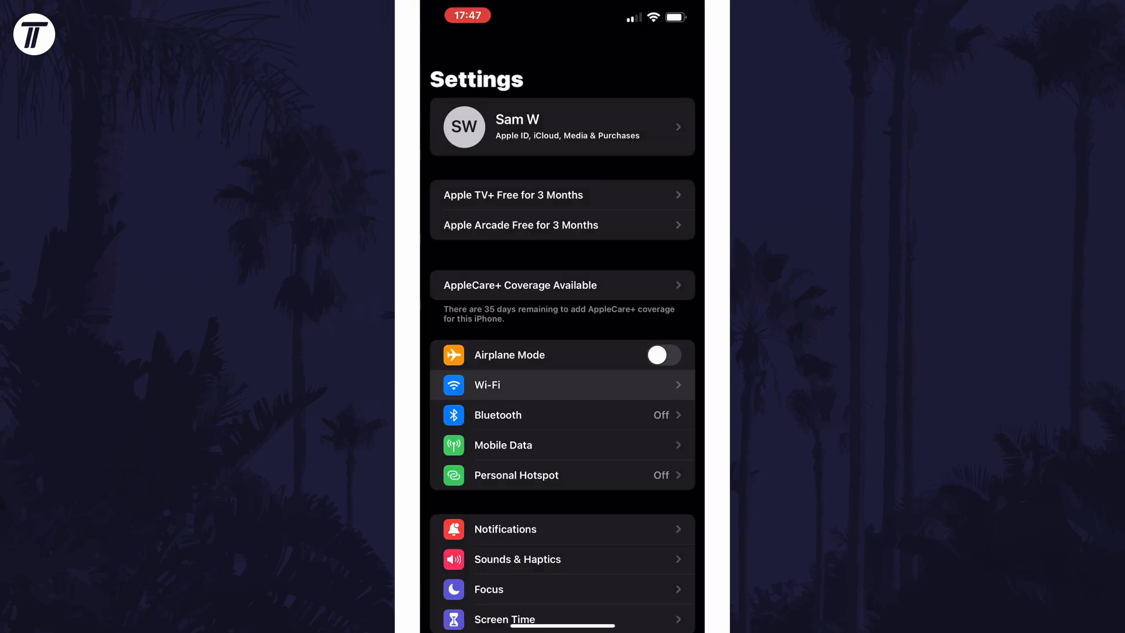
click(561, 385)
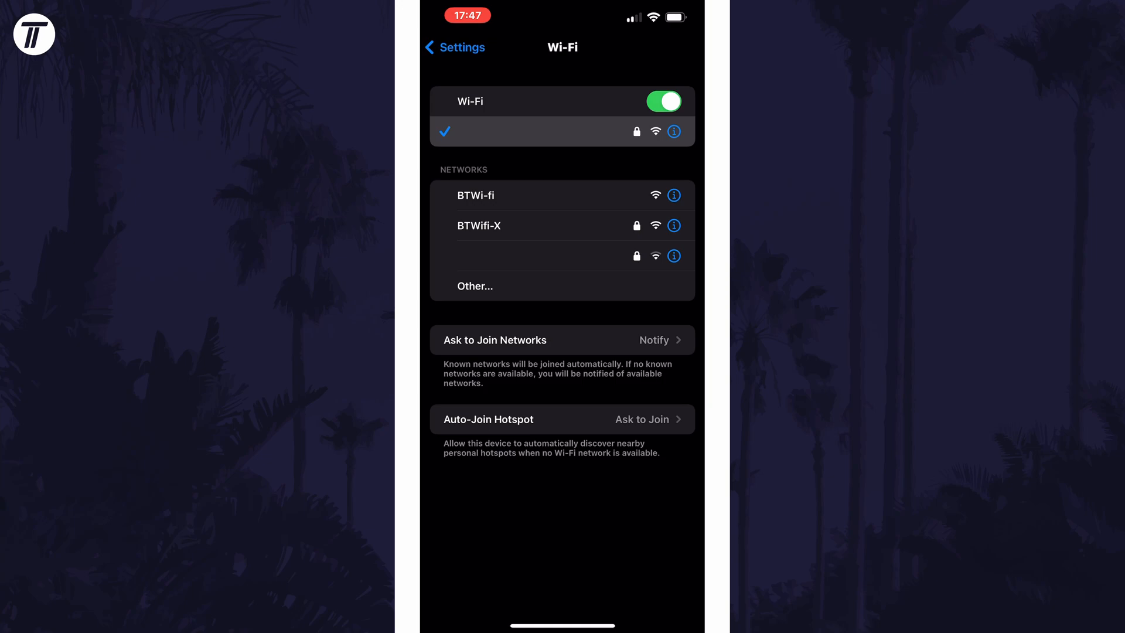
click(673, 131)
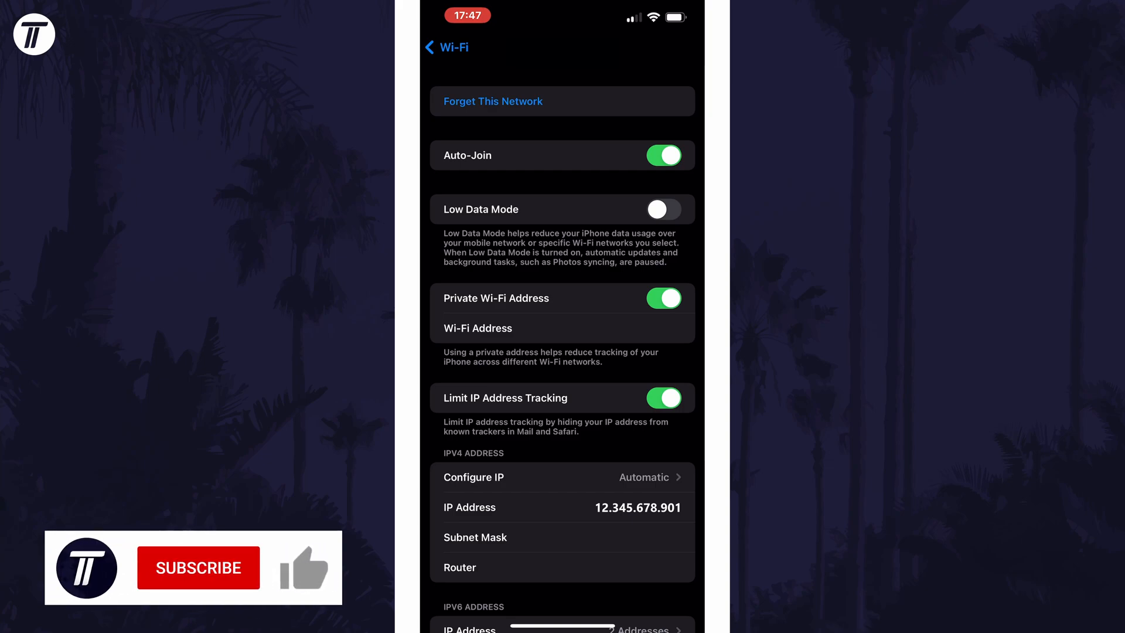
click(198, 567)
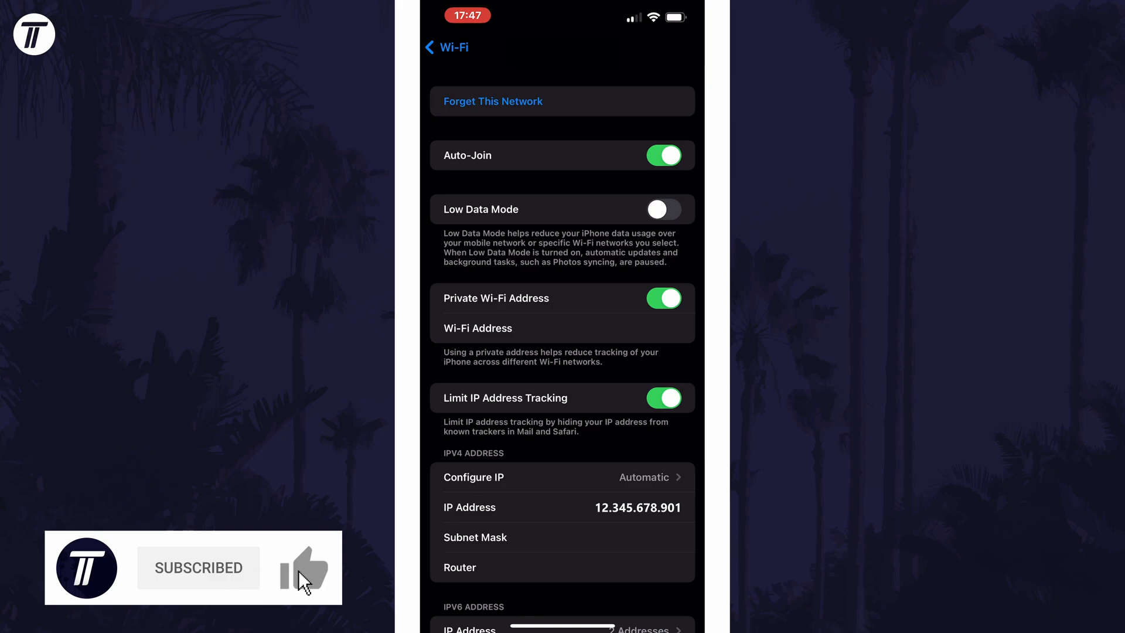
click(304, 567)
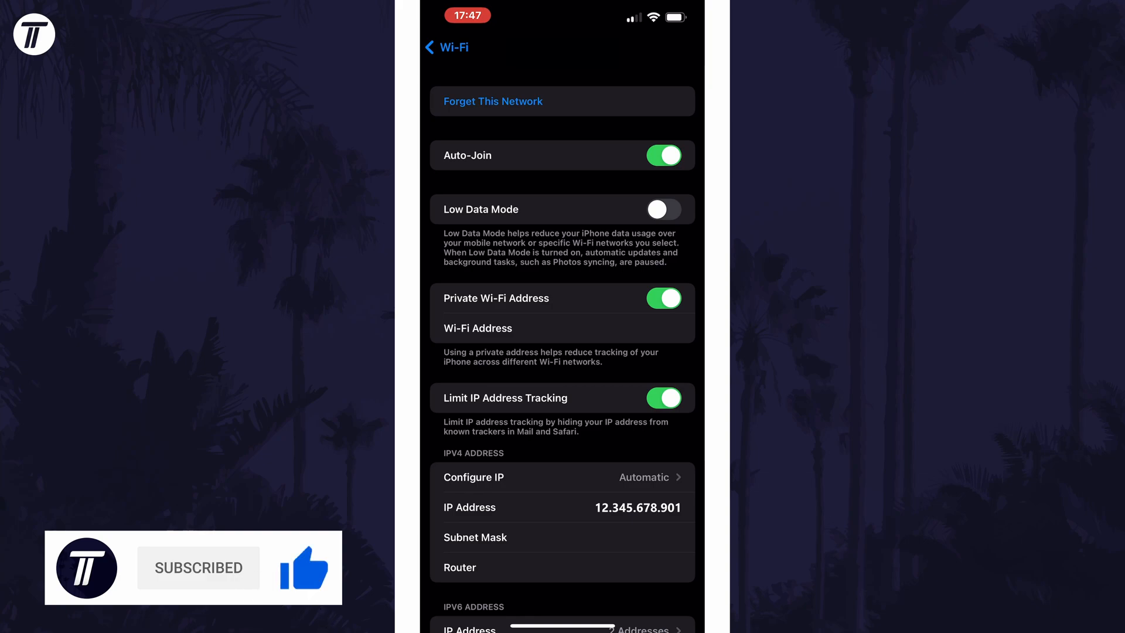